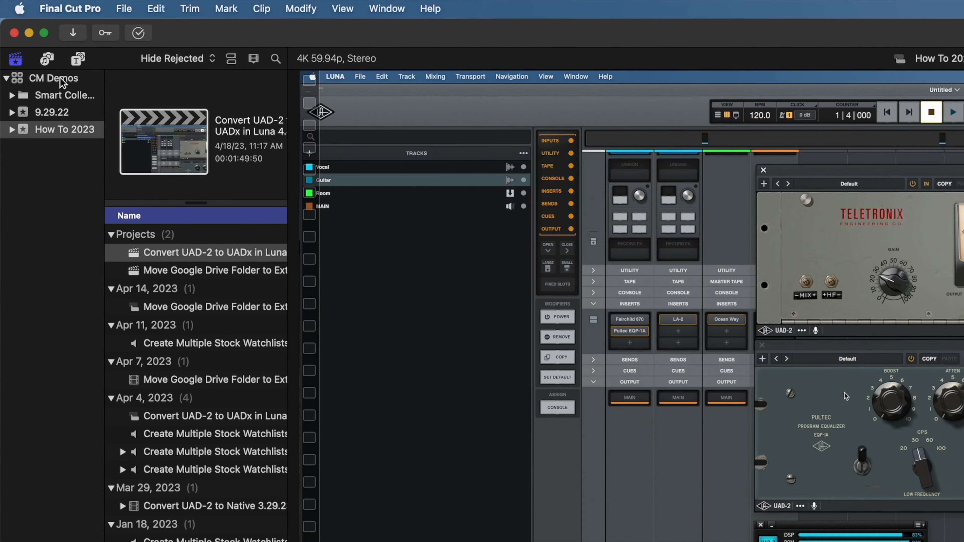
pyautogui.moveTo(55, 78)
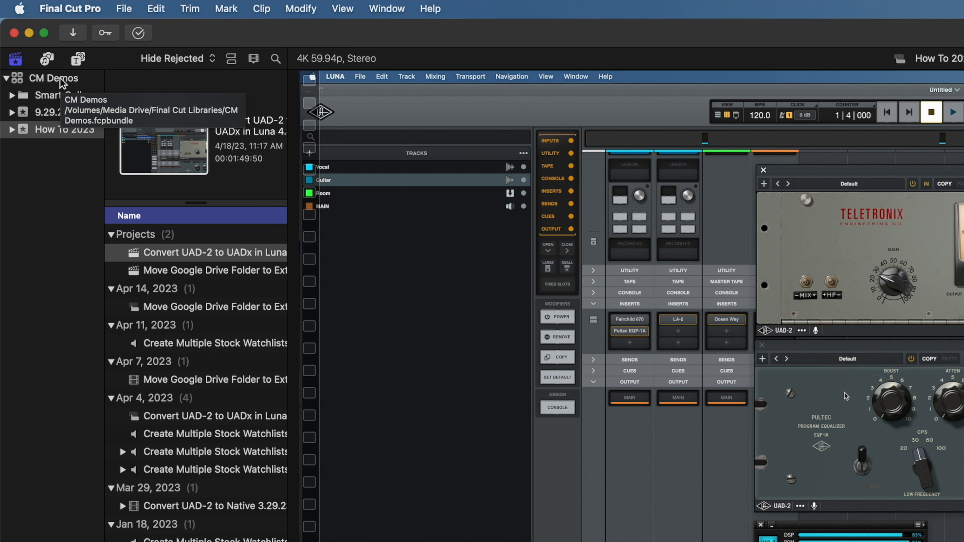
# Reveal the CM Demos library file (284.37 GB) in Finder inside the Final Cut Libraries folder
pyautogui.rightClick(55, 78)
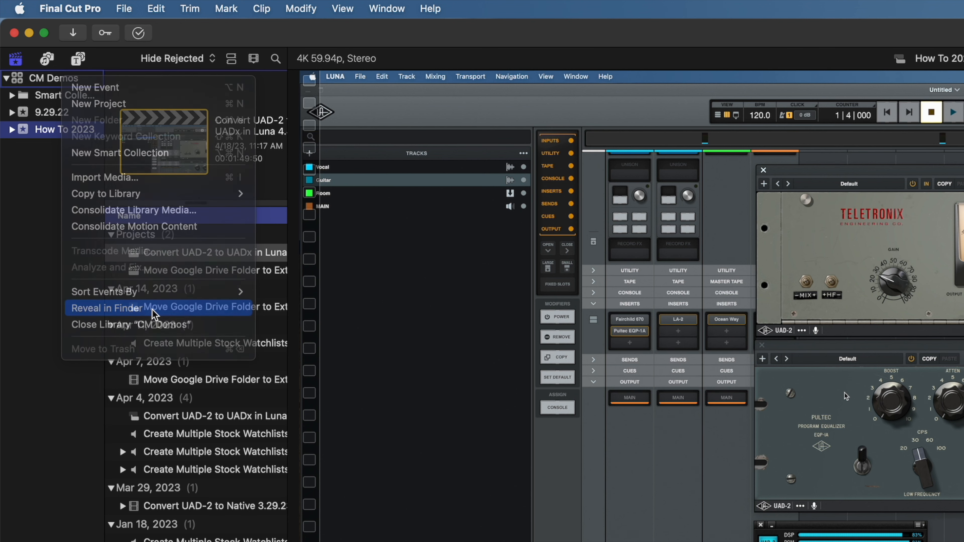
pyautogui.click(107, 308)
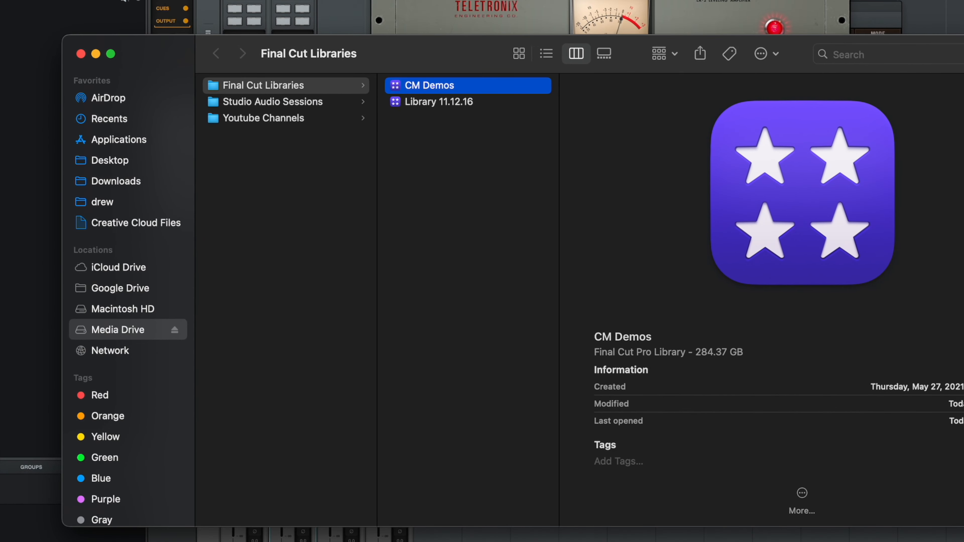